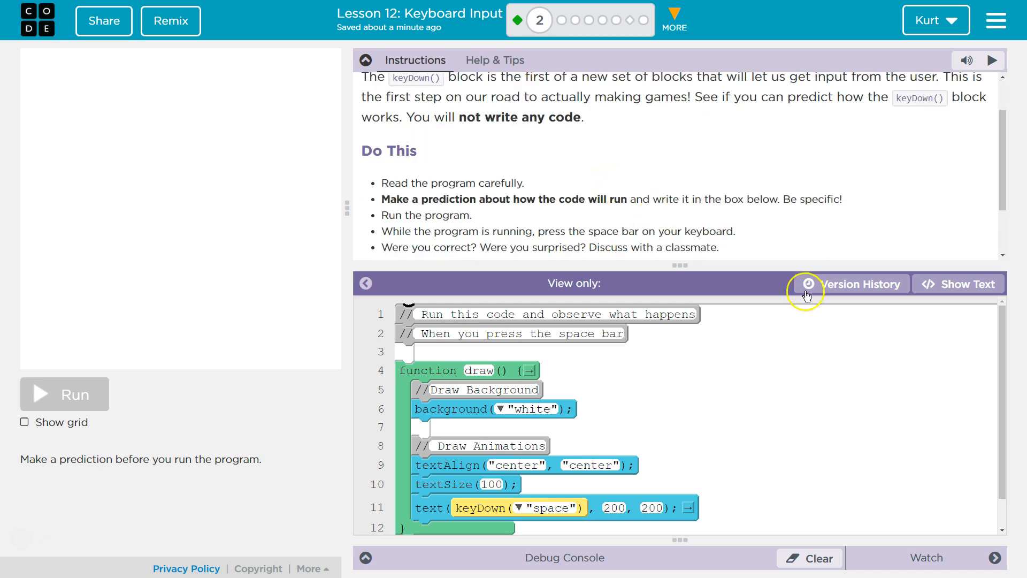
pyautogui.moveTo(898, 231)
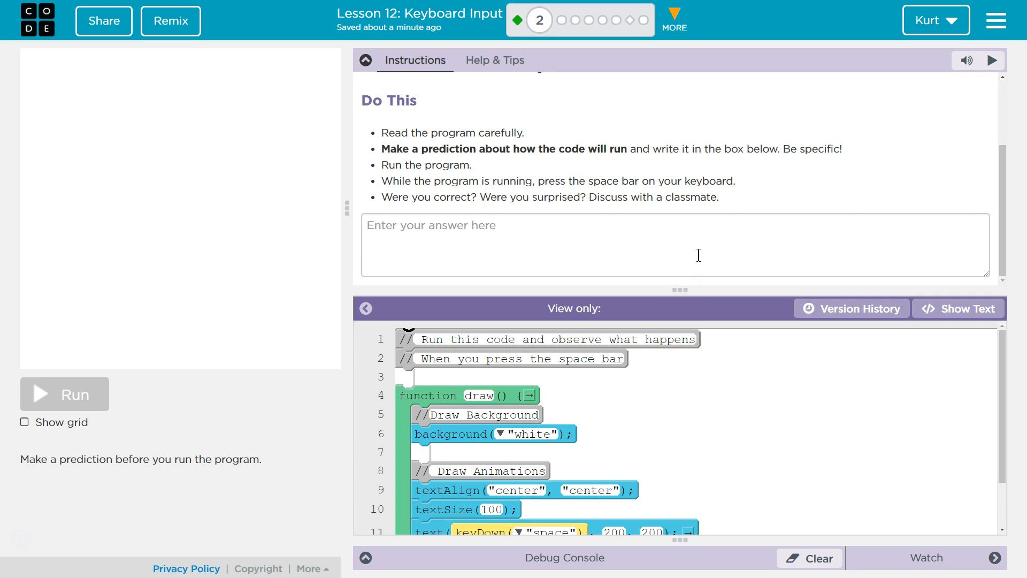
# Click into the empty 'Enter your answer here' prediction box below the Do This steps.
pyautogui.click(675, 245)
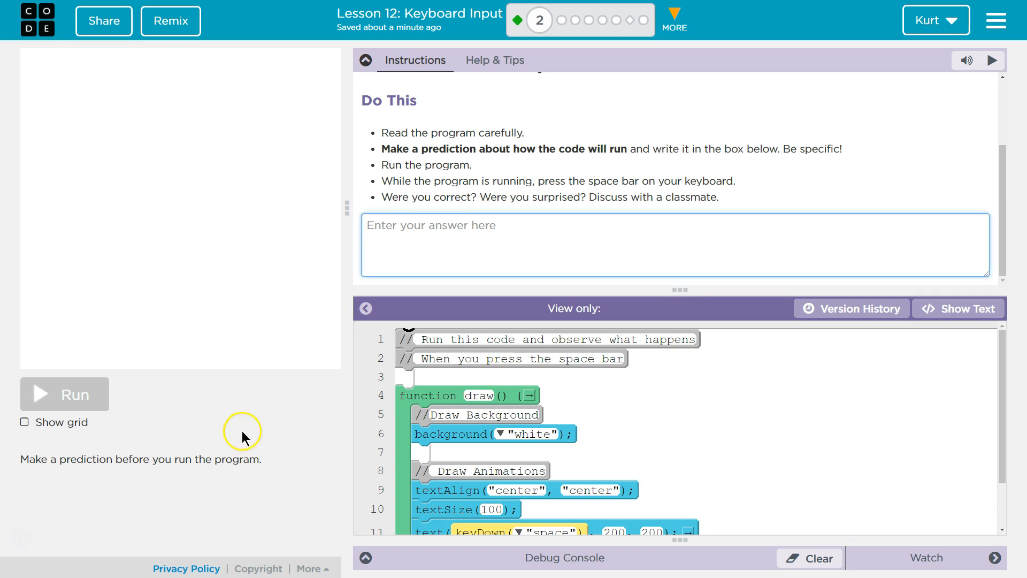
pyautogui.moveTo(590, 162)
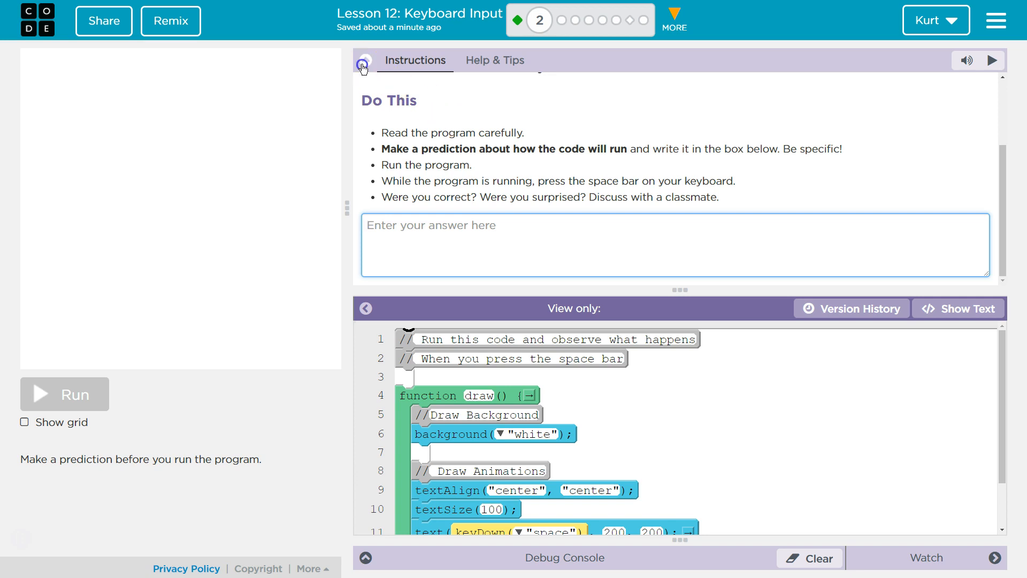
pyautogui.click(362, 60)
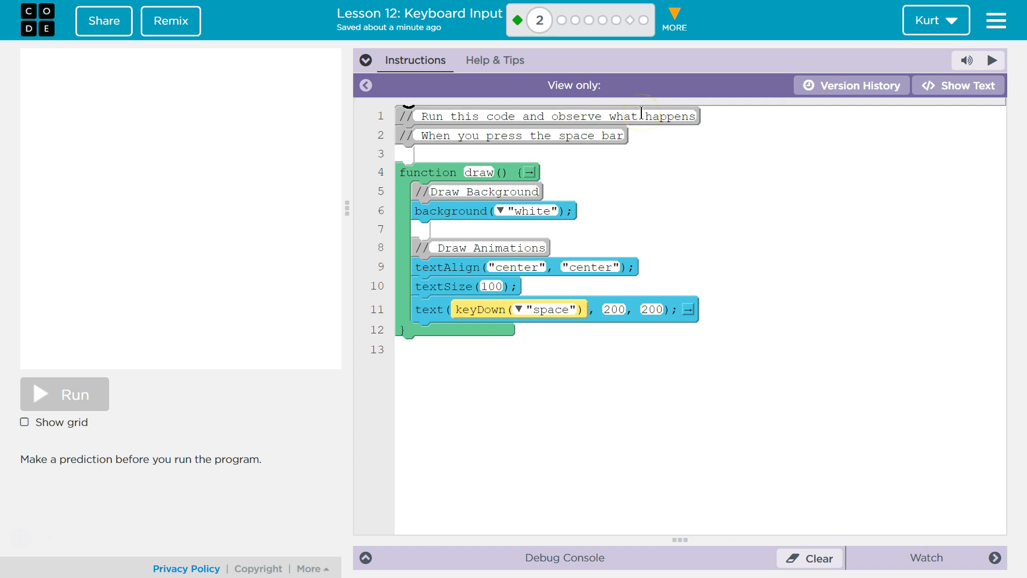
pyautogui.click(364, 60)
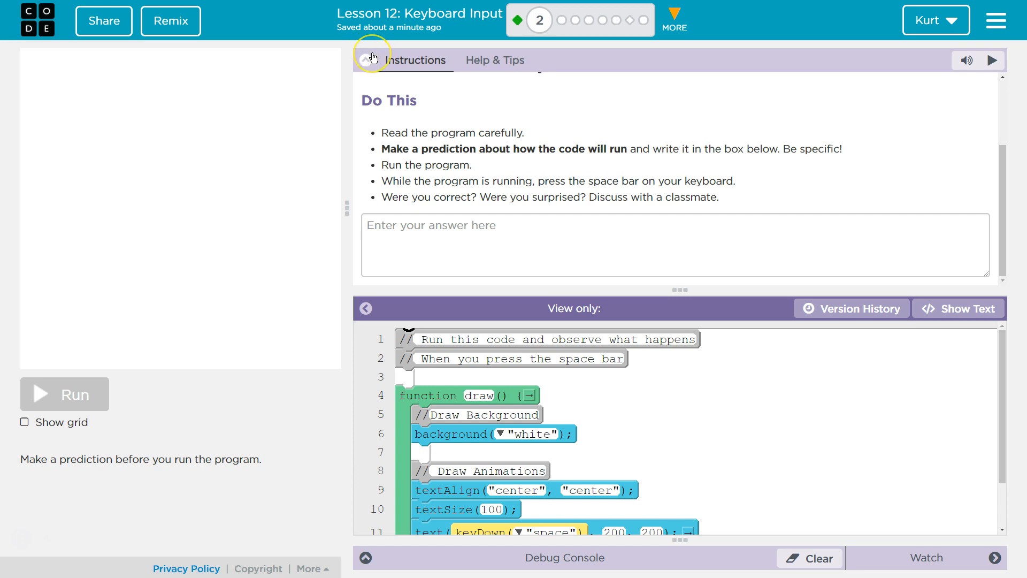
pyautogui.moveTo(417, 196)
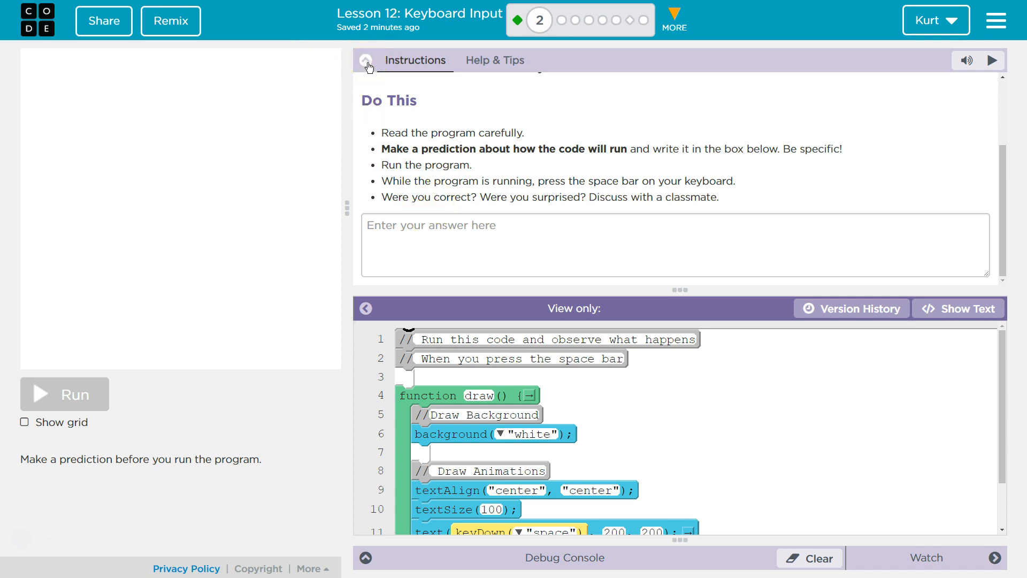
pyautogui.click(366, 59)
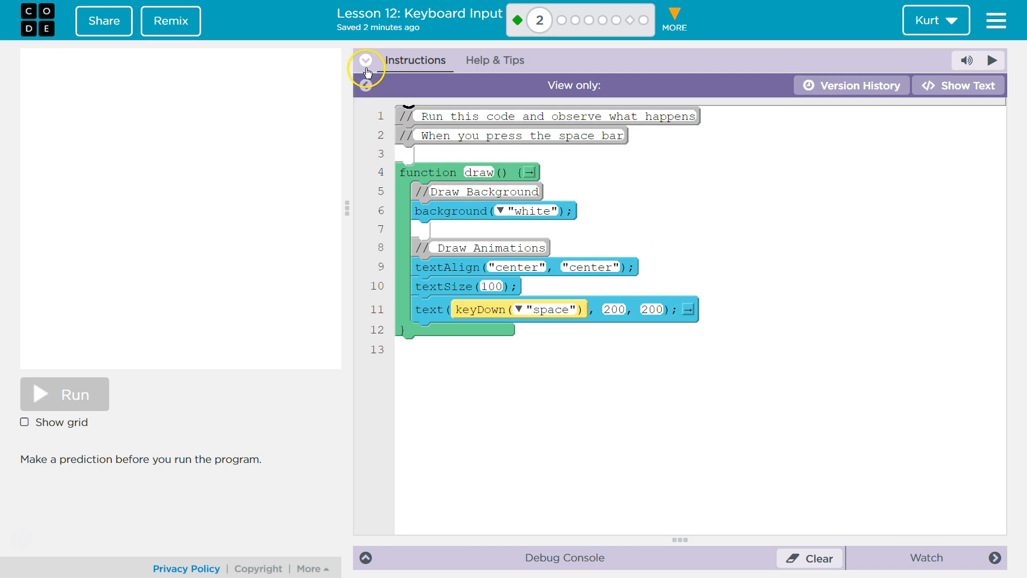
# Expand the collapsed Instructions panel beside the 13-line keyDown program.
pyautogui.click(365, 60)
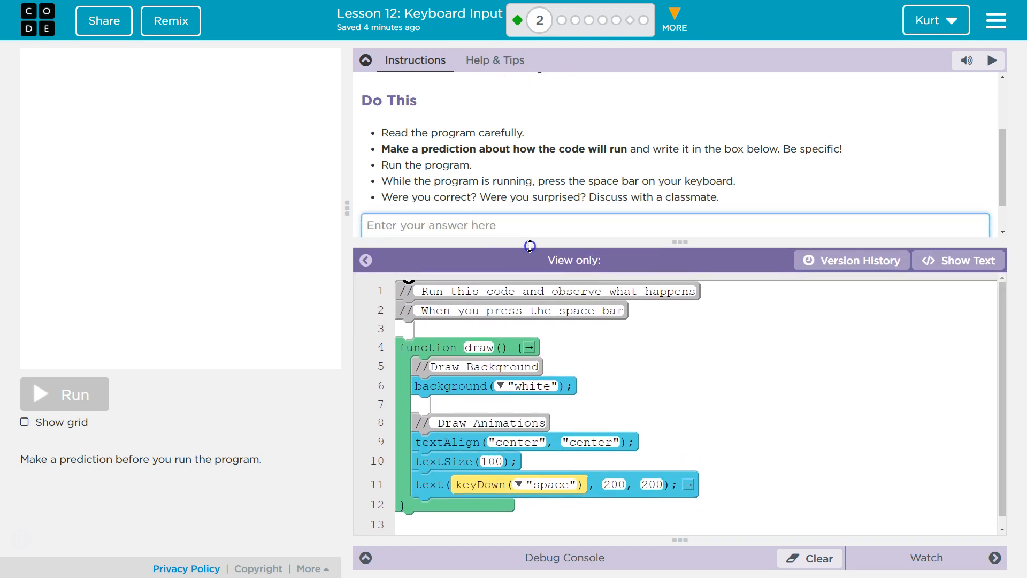
# Drag the instructions divider to shrink the pane to the first Do This step.
pyautogui.moveTo(528, 245); pyautogui.dragTo(528, 271)
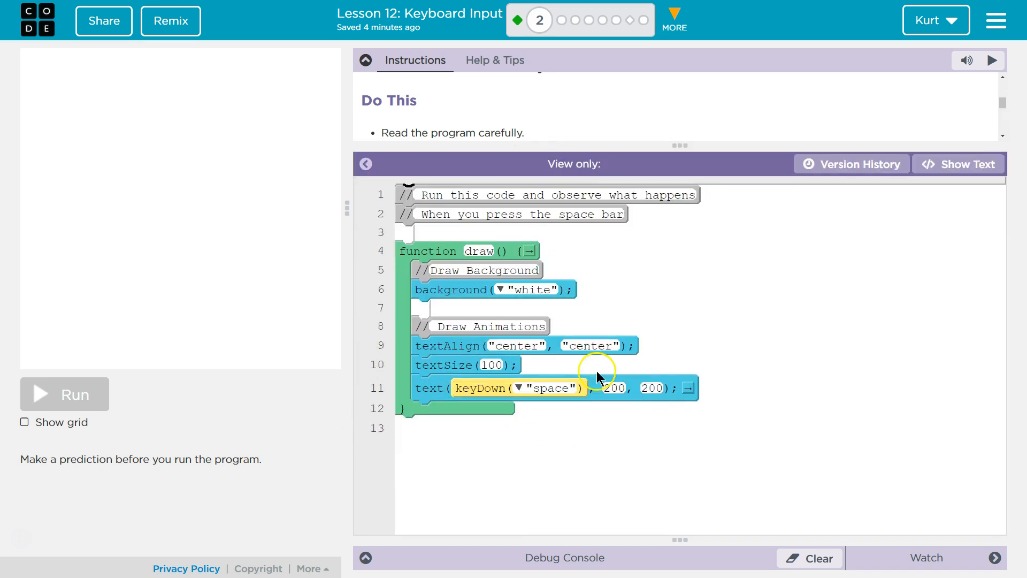
pyautogui.moveTo(586, 383)
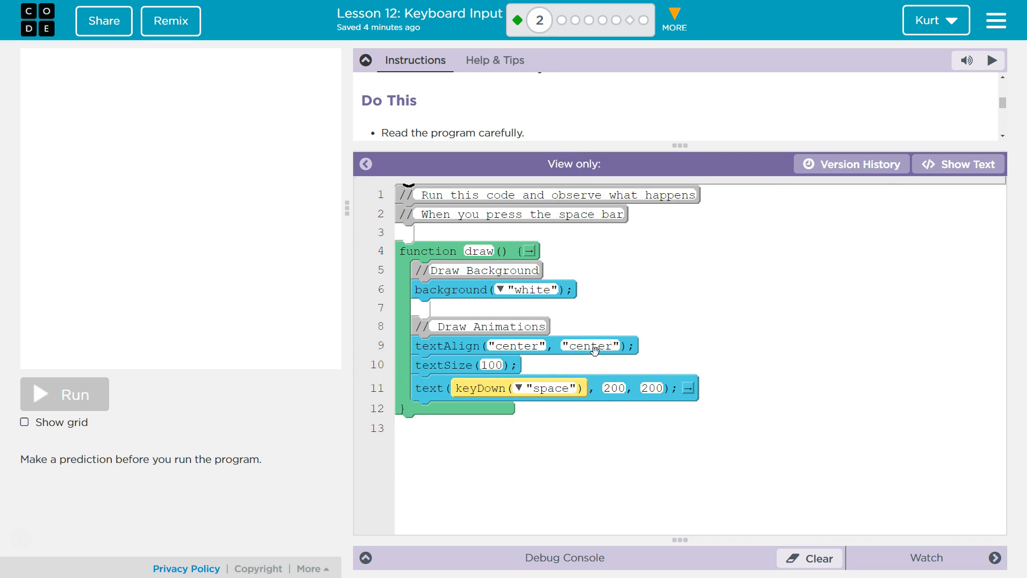
pyautogui.moveTo(483, 266)
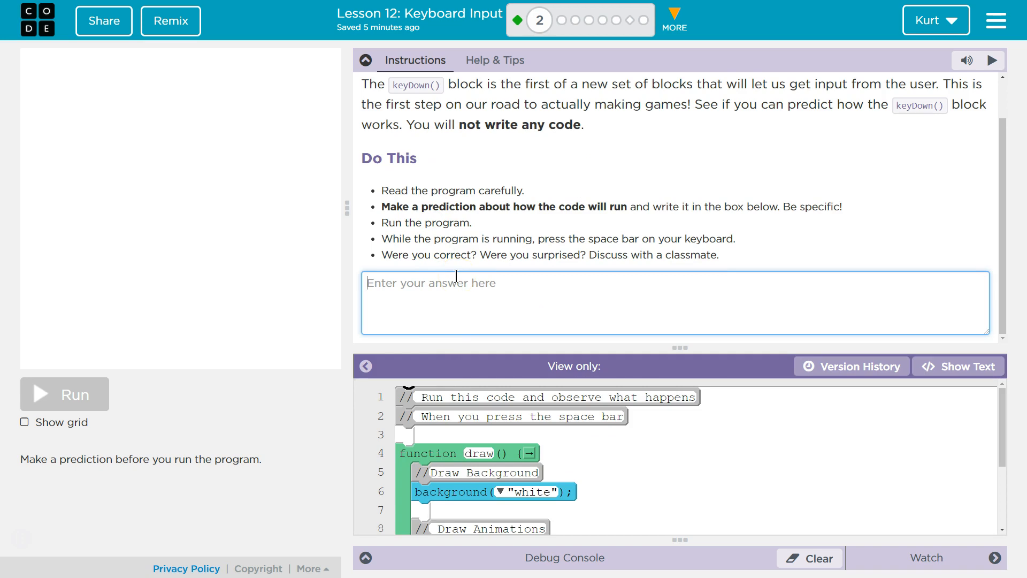
# Write the prediction that pressing space does something, such as creating a space at 200, 200.
pyautogui.write('The program will')
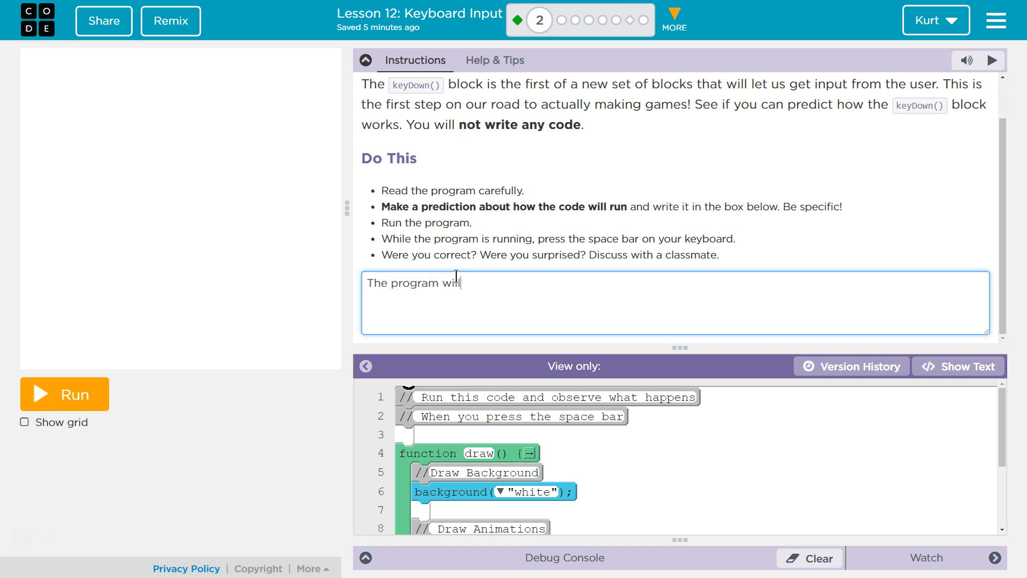
pyautogui.write('detect when the space key is down an')
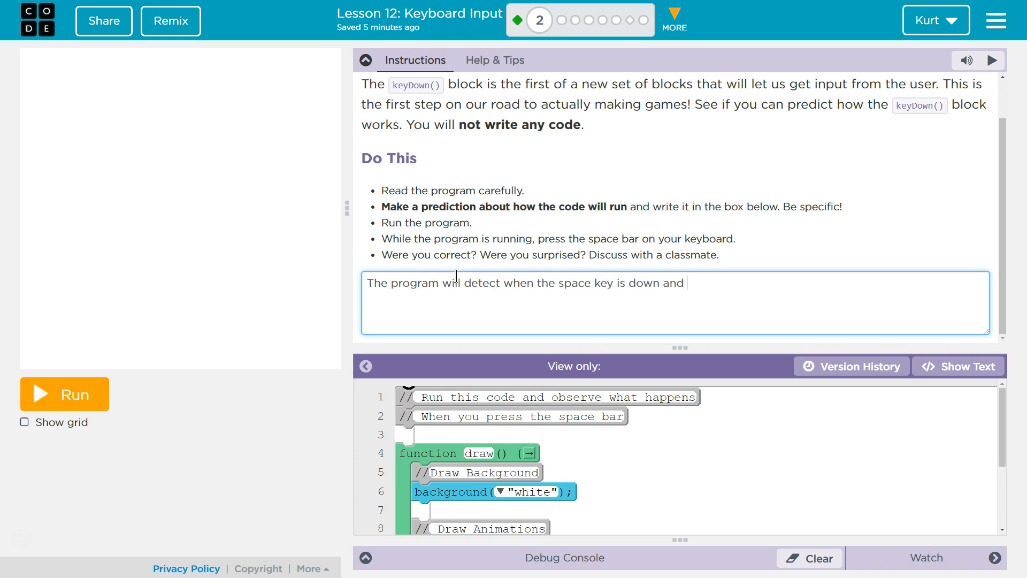
pyautogui.write('do somt')
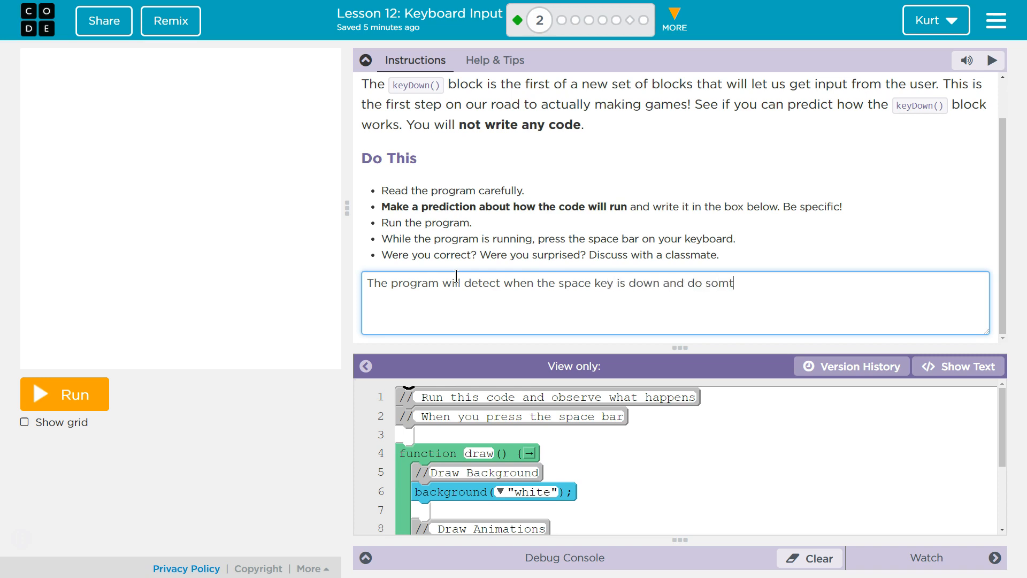
pyautogui.write('hing, s')
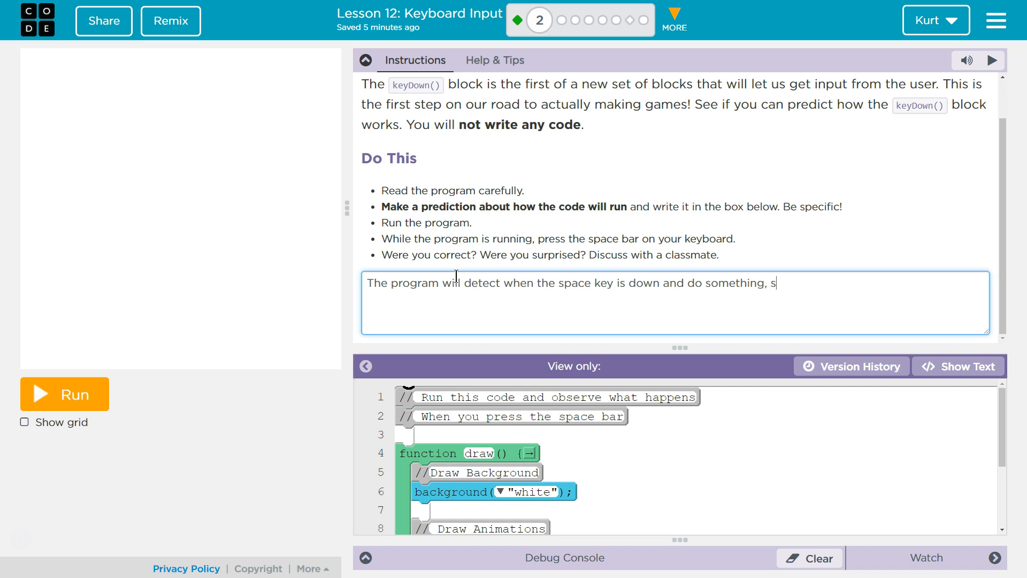
pyautogui.write('uch as c')
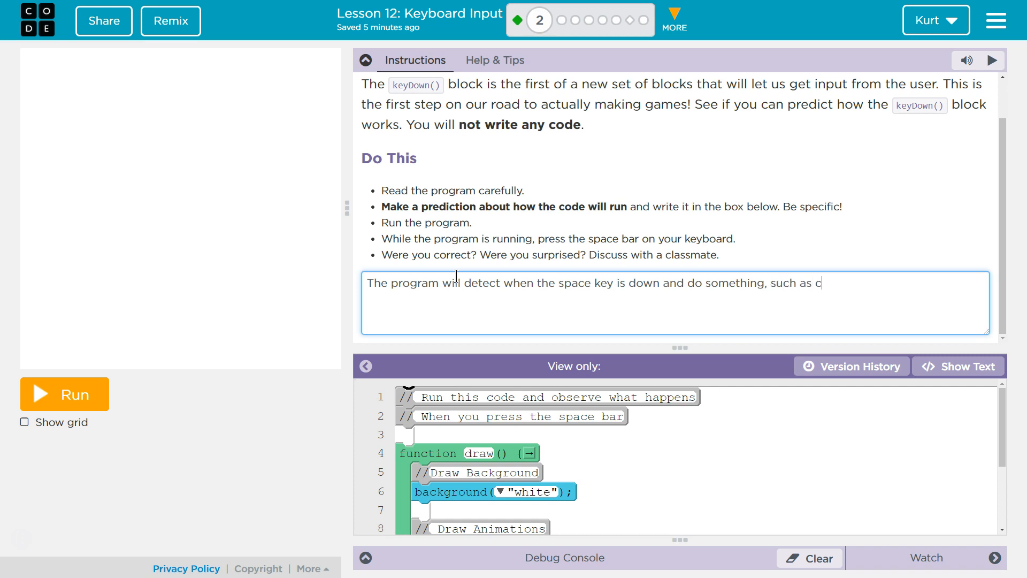
pyautogui.write('reates a')
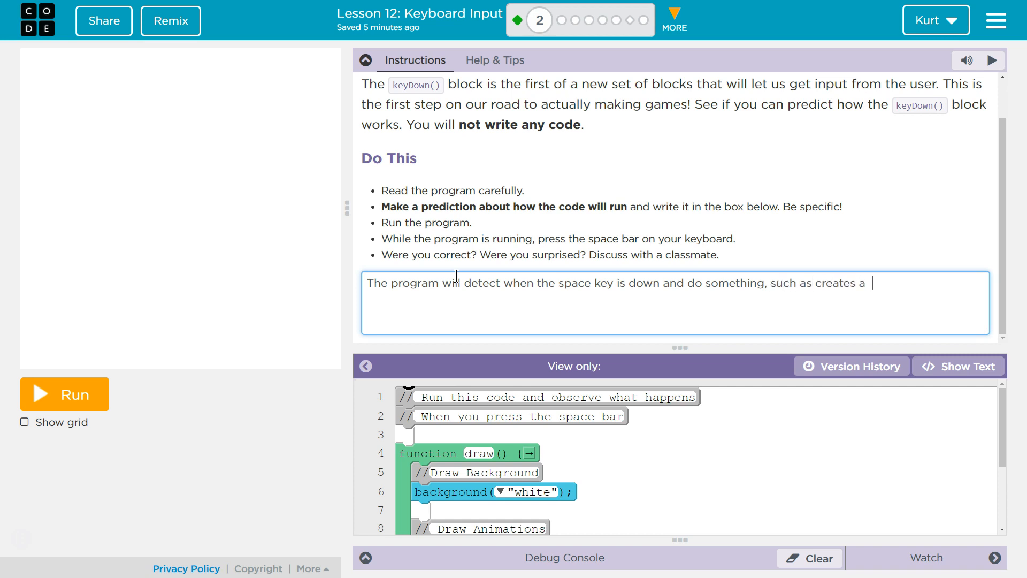
pyautogui.write('space at')
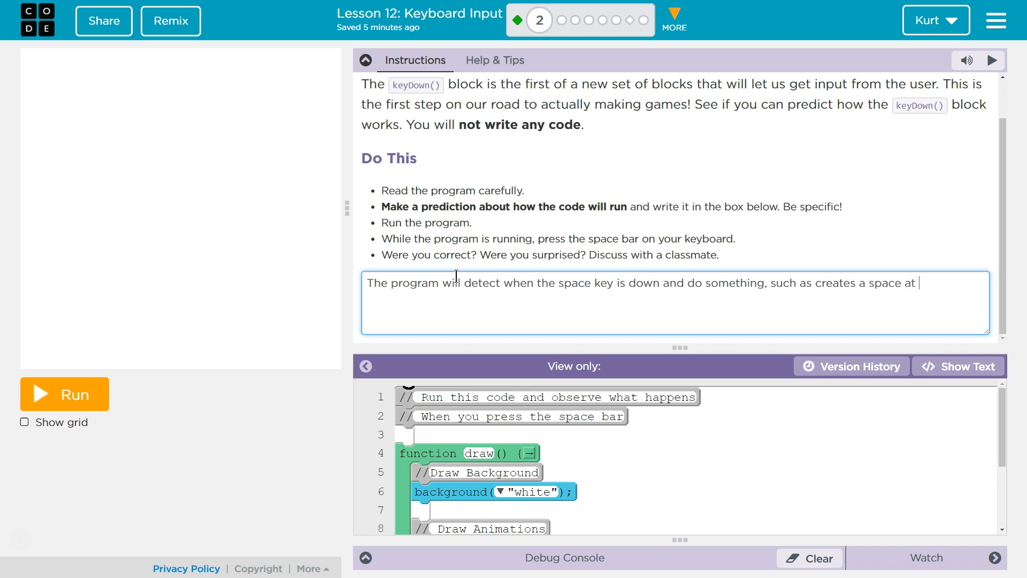
pyautogui.write('200')
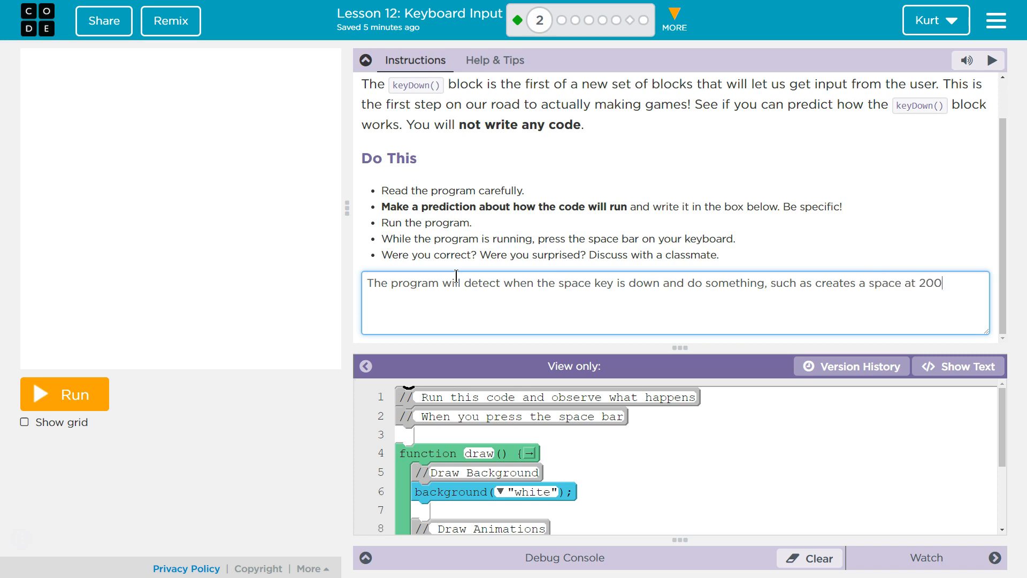
pyautogui.write(', 200.')
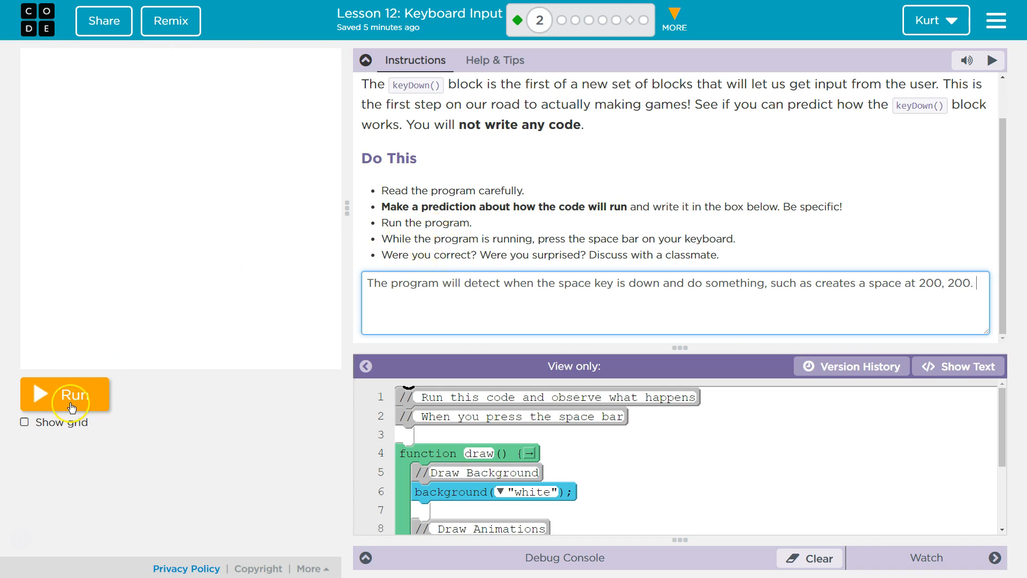
# Run the keyDown program, then scroll the code workspace down toward line 13.
pyautogui.click(64, 393)
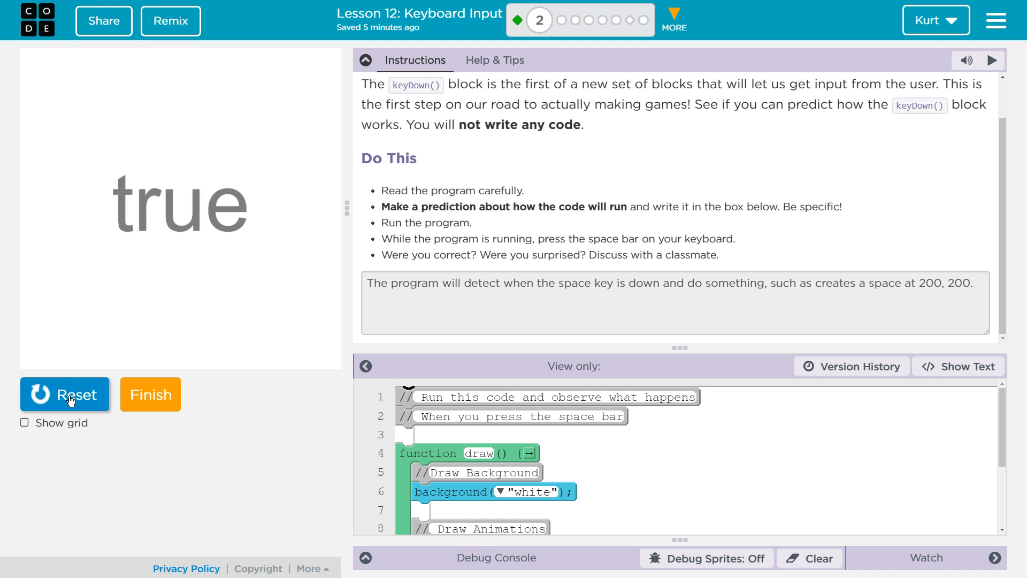
pyautogui.moveTo(219, 397)
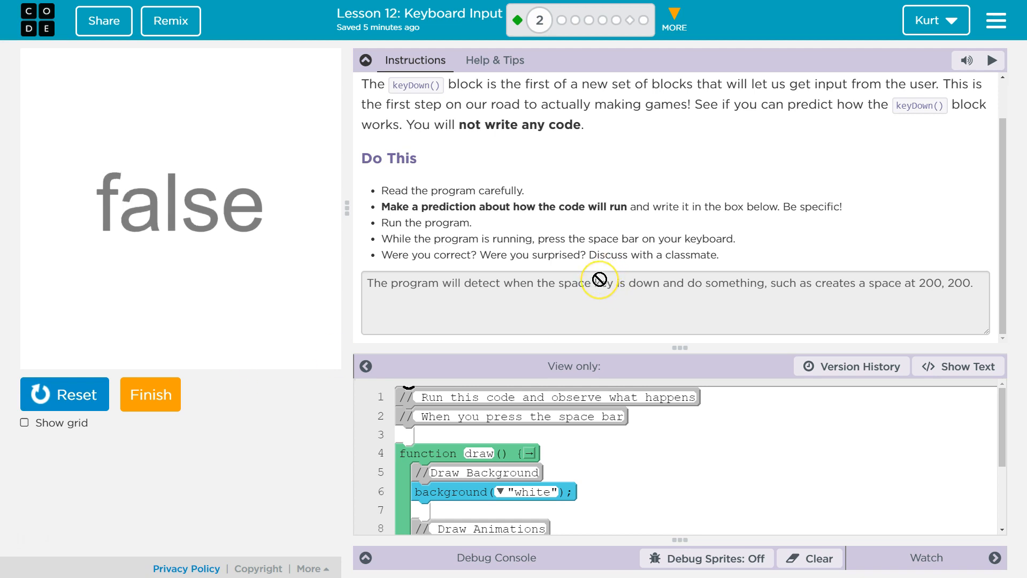
pyautogui.scroll(-3)
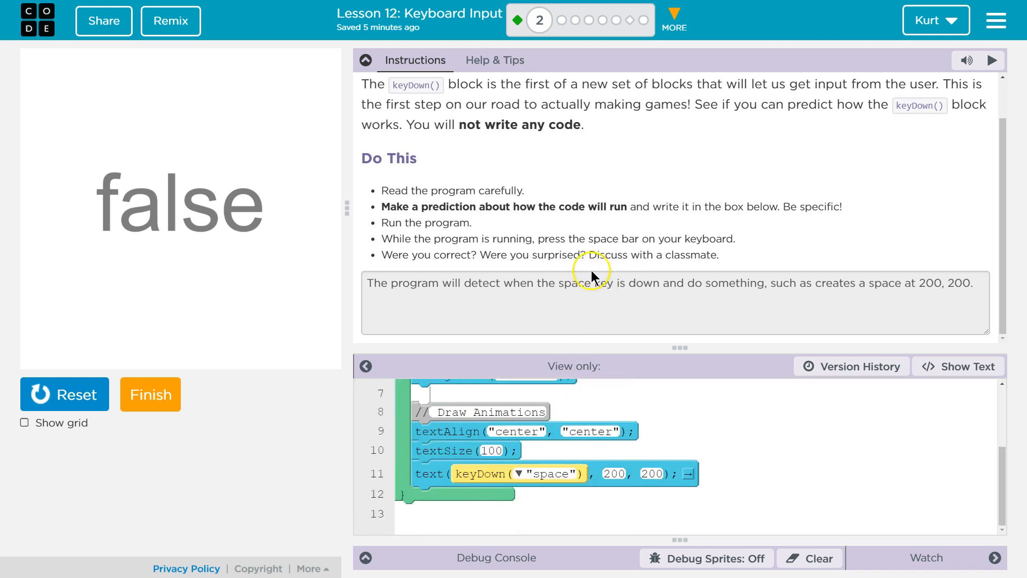